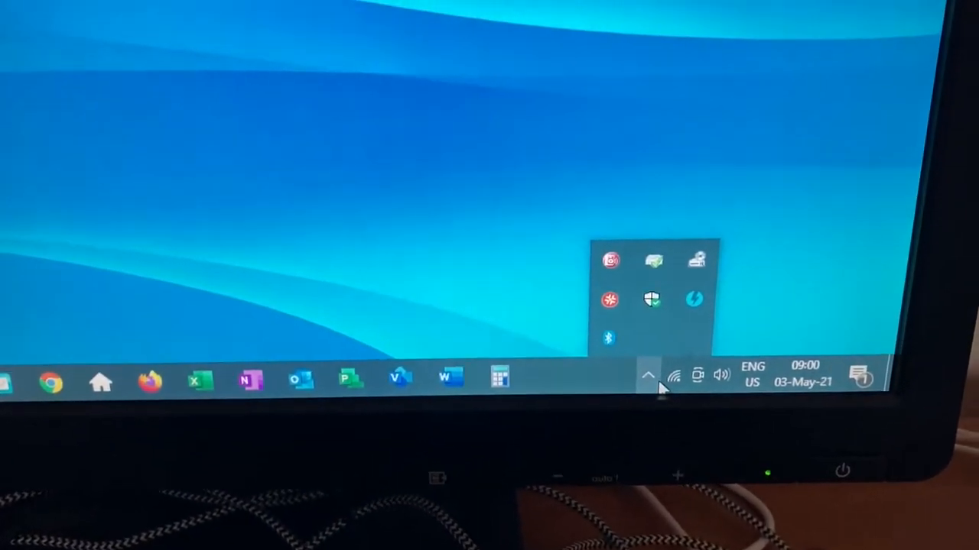
mouse_move(609, 340)
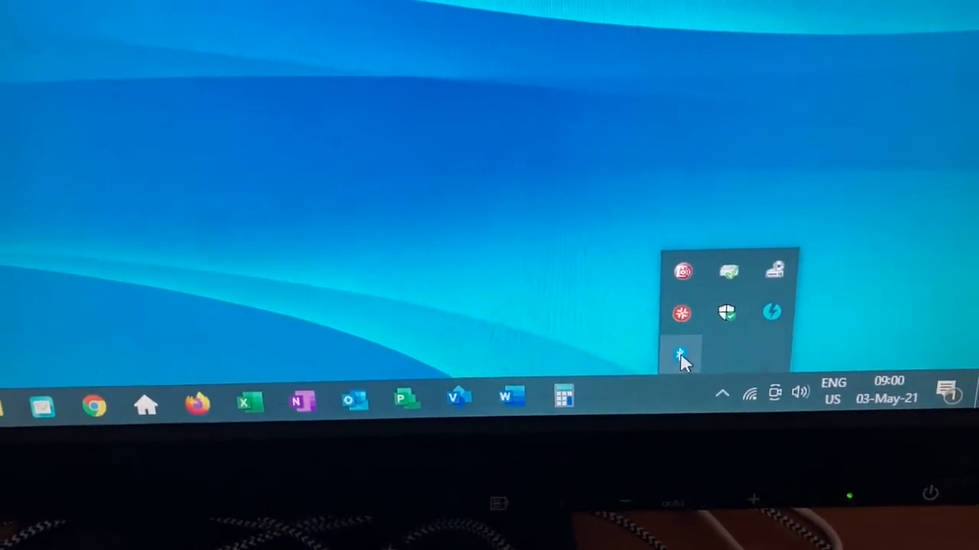
Show the Bluetooth devices list from the hidden Bluetooth tray icon's menu.
right_click(679, 355)
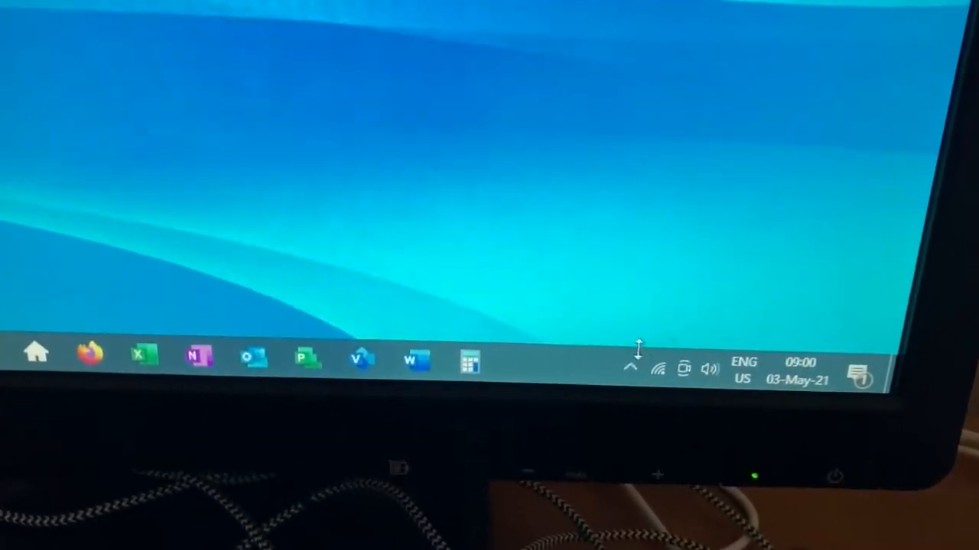
left_click(631, 367)
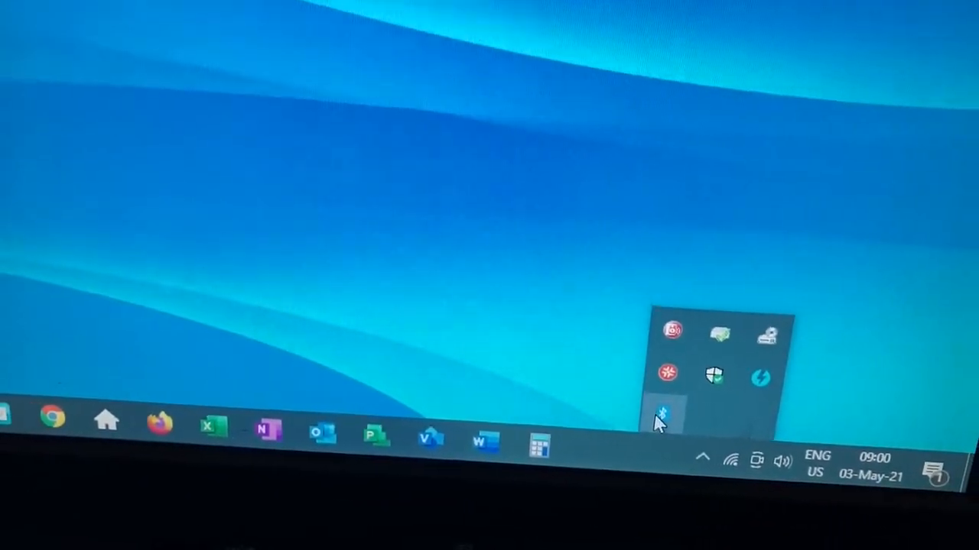
right_click(663, 410)
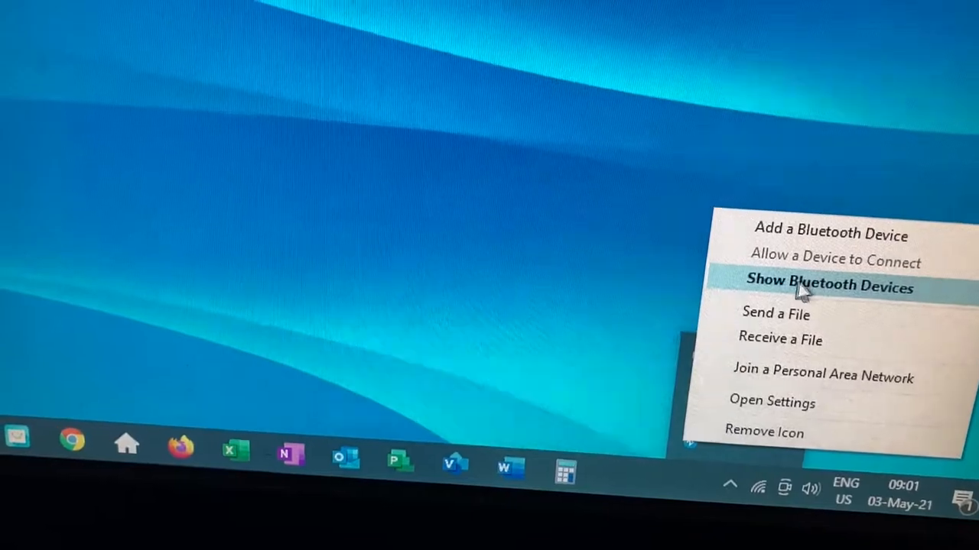
left_click(829, 288)
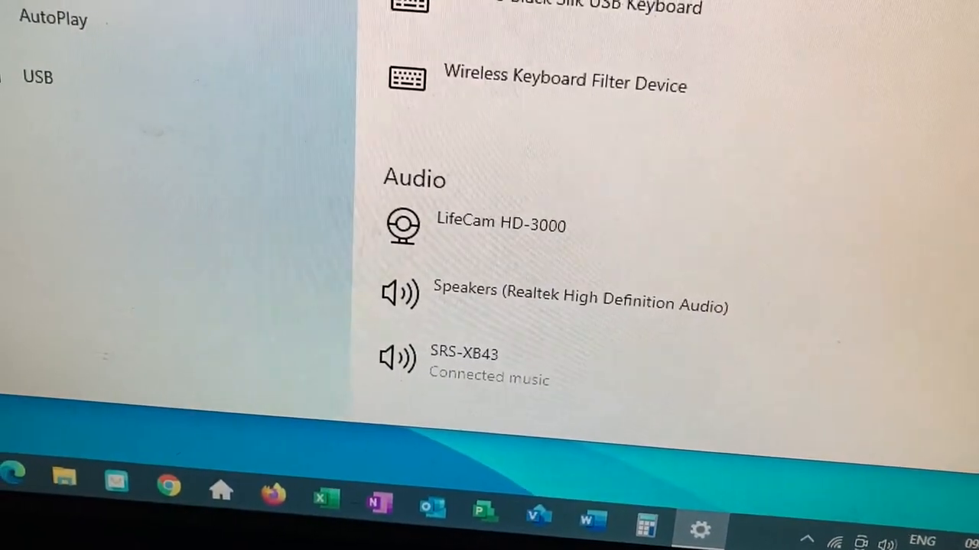
Scroll the Bluetooth & other devices list to review the paired SRS-XB43 speaker.
scroll("down", 3)
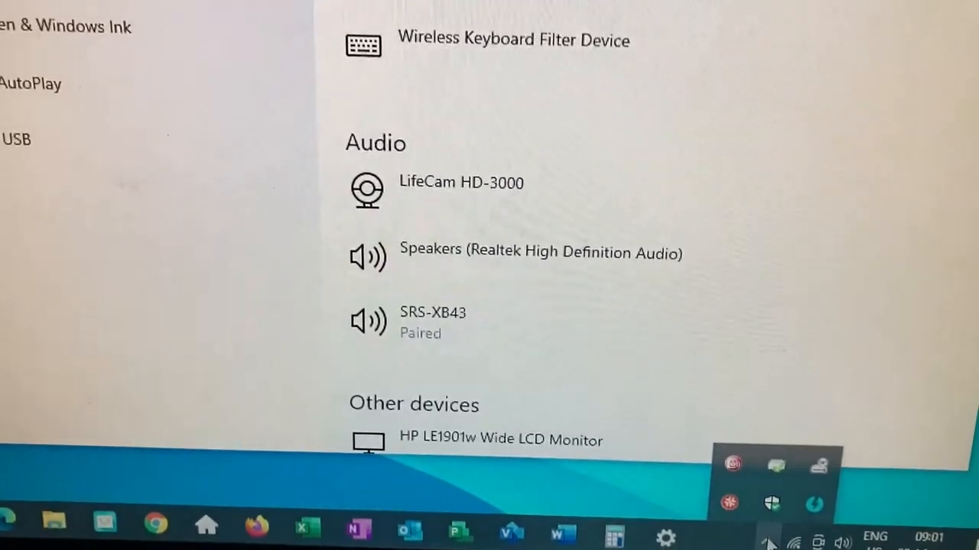
scroll("up", 3)
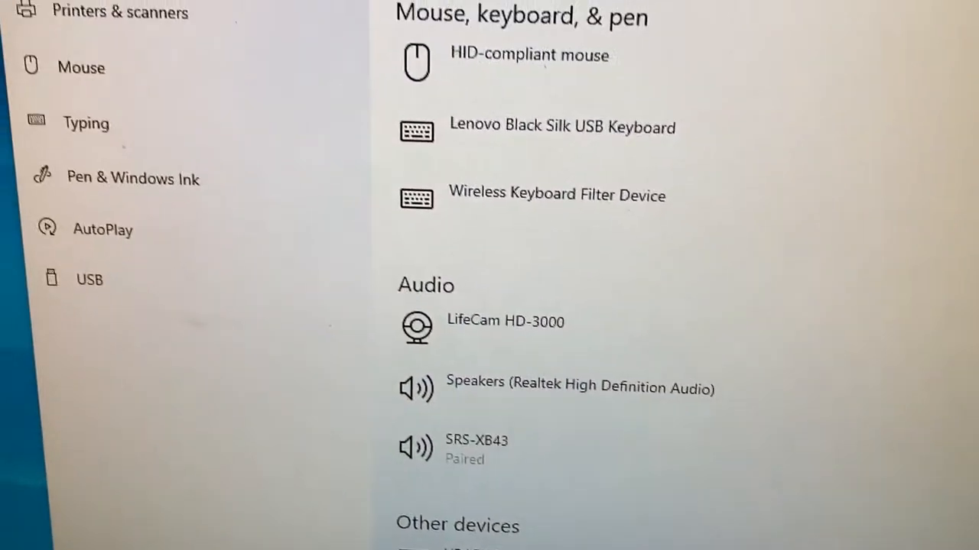
scroll("down", 3)
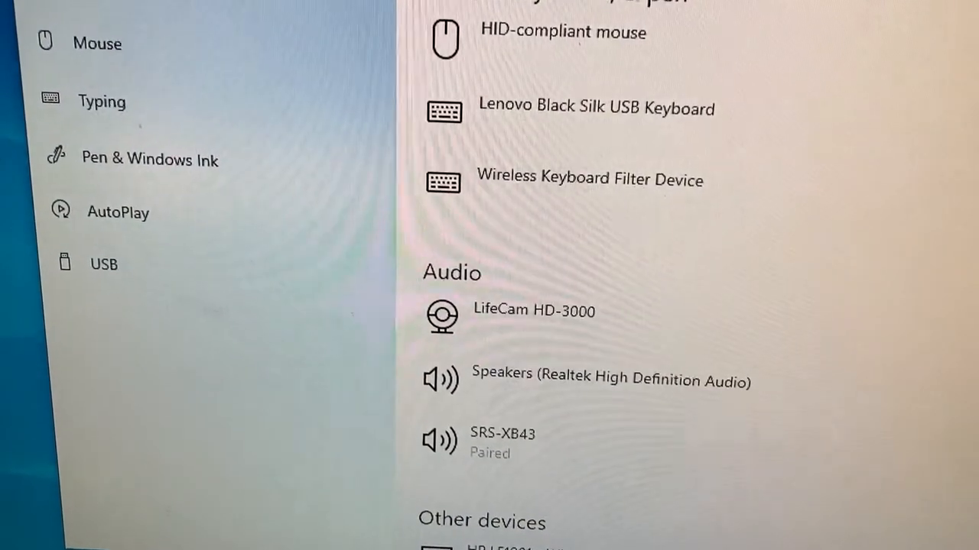
scroll("up", 3)
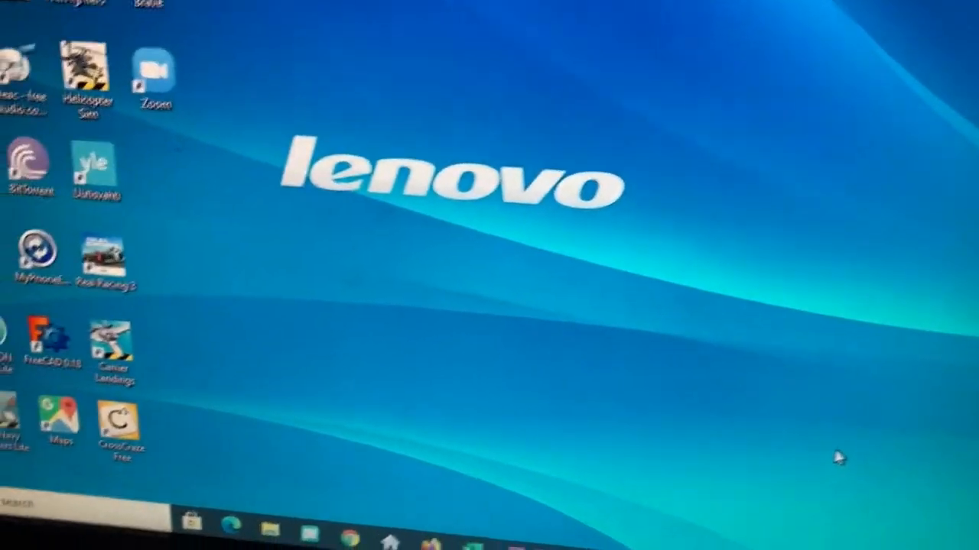
Reveal the hidden tray icons to reach the Bluetooth icon's menu.
left_click(612, 436)
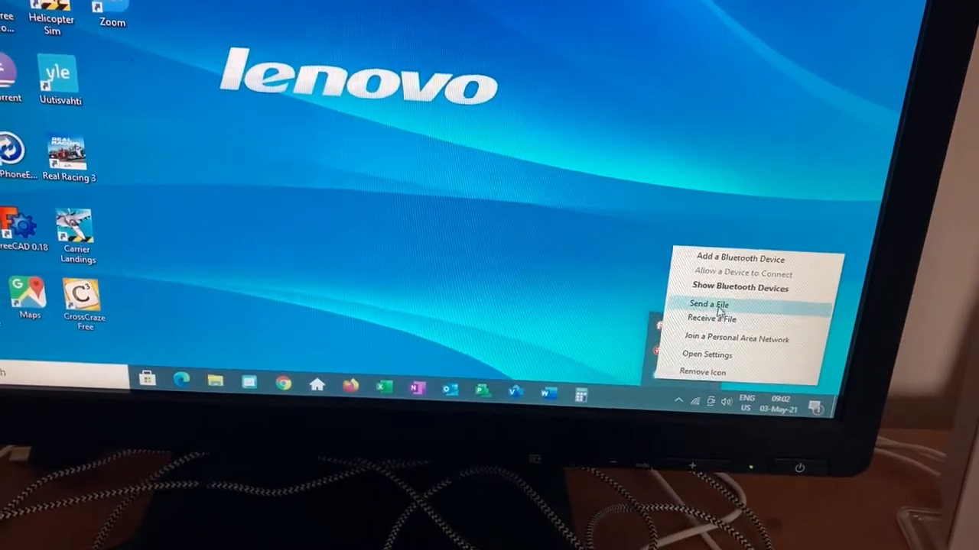
Choose Send a File so the Bluetooth File Transfer wizard appears.
left_click(706, 304)
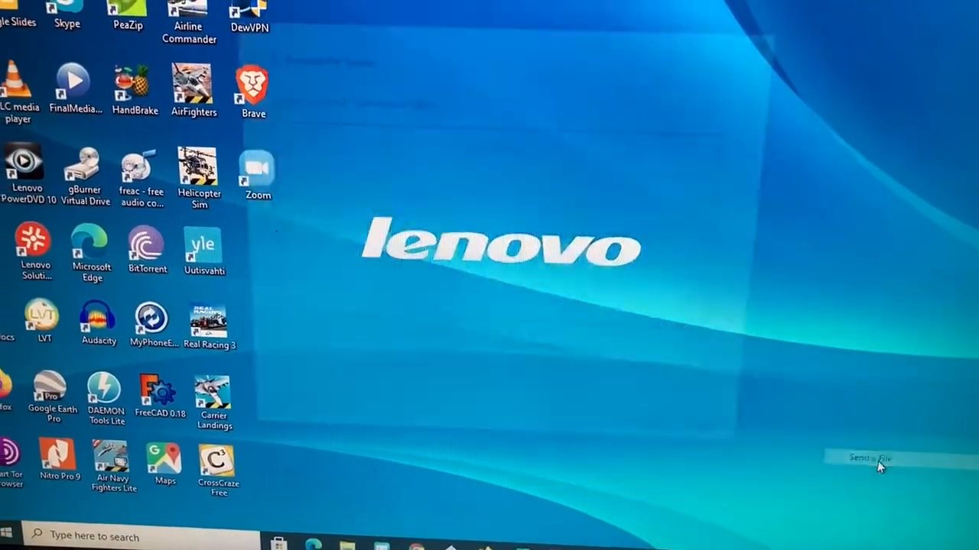
left_click(866, 459)
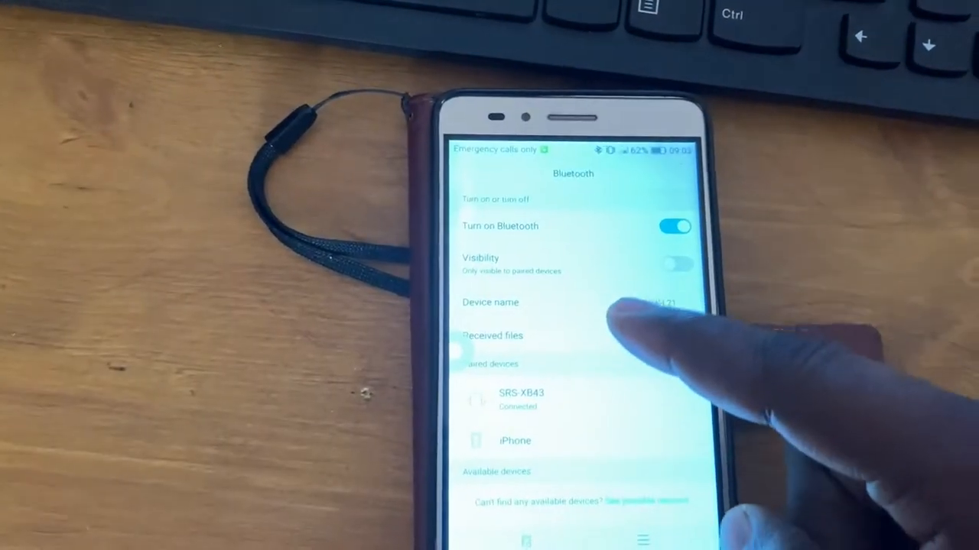
Make the phone visible and confirm KIW-L21 as the destination to reach file selection.
left_click(676, 263)
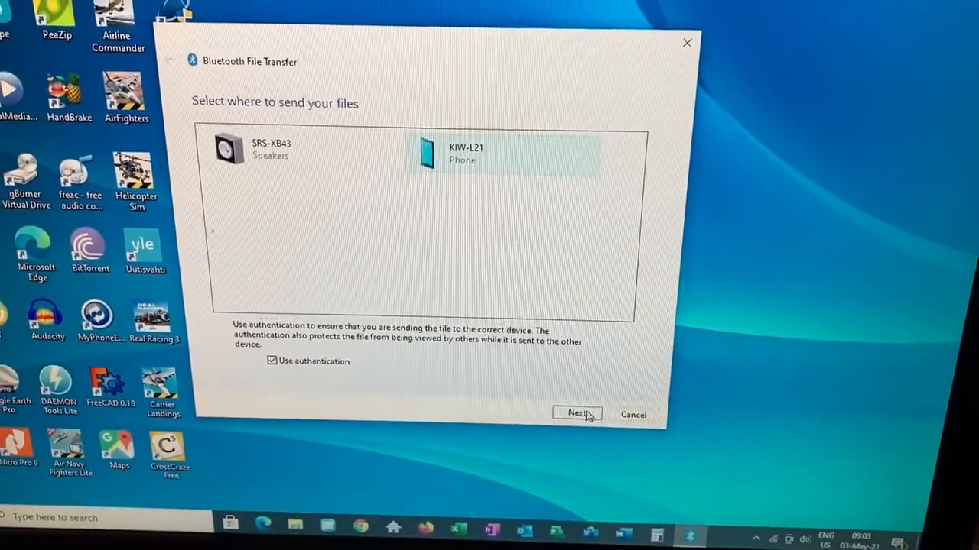
left_click(578, 413)
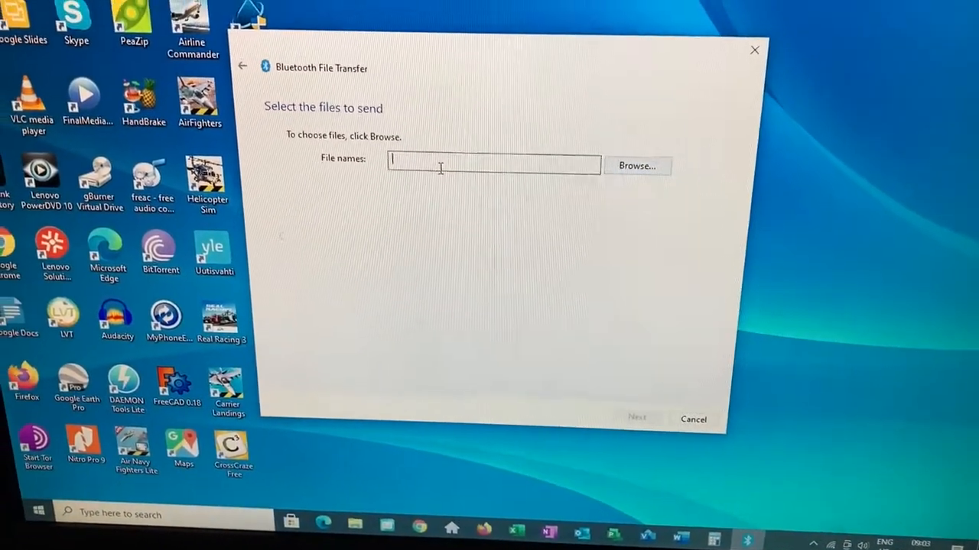